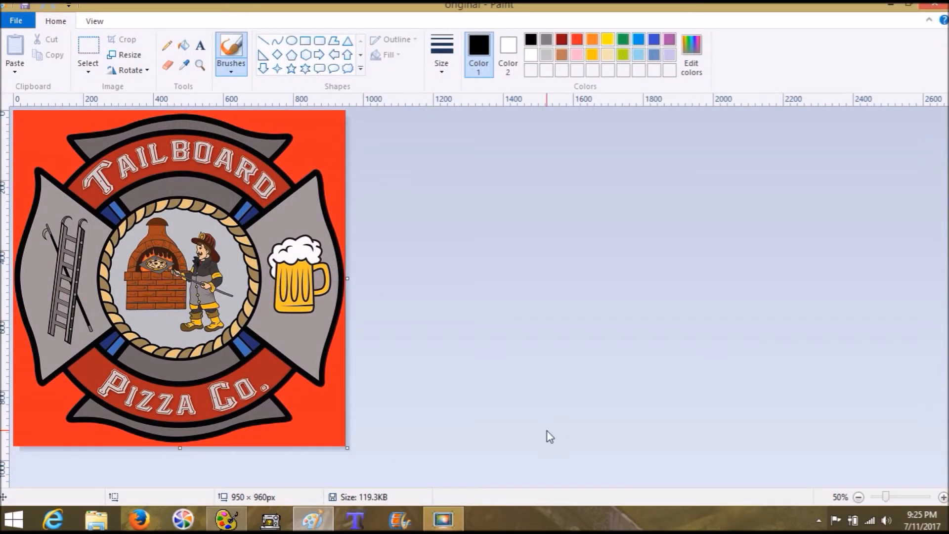
mouse_move(535, 457)
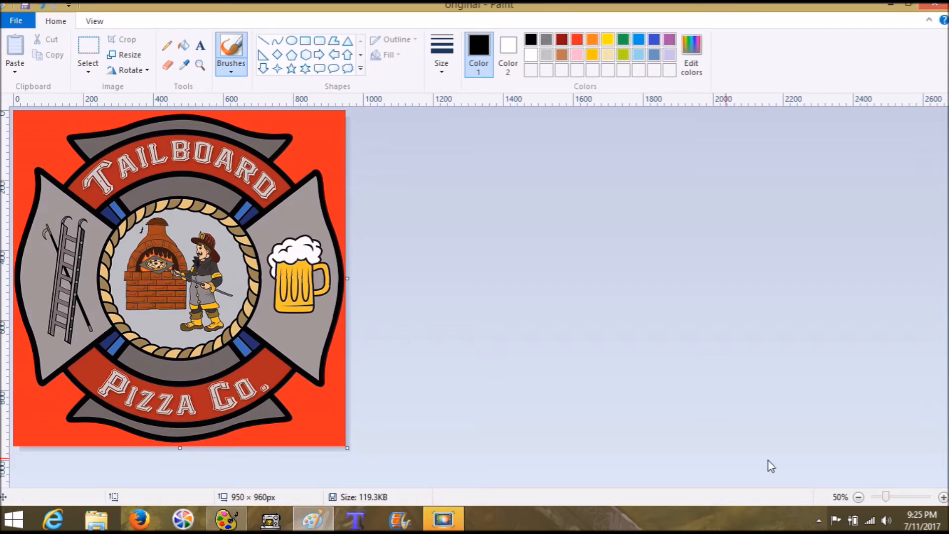
In Paint, zoom in and trace a free-form selection around the oven and firefighter.
click(942, 496)
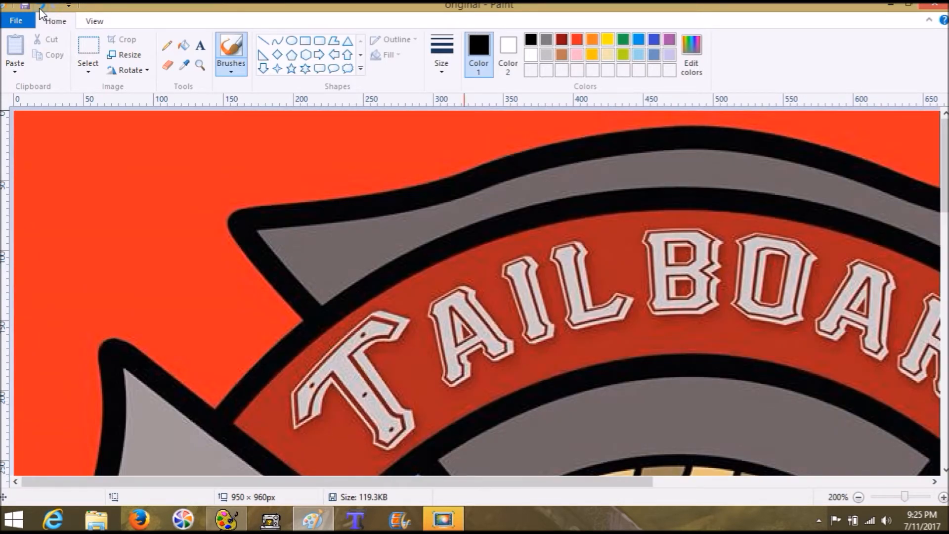
click(88, 66)
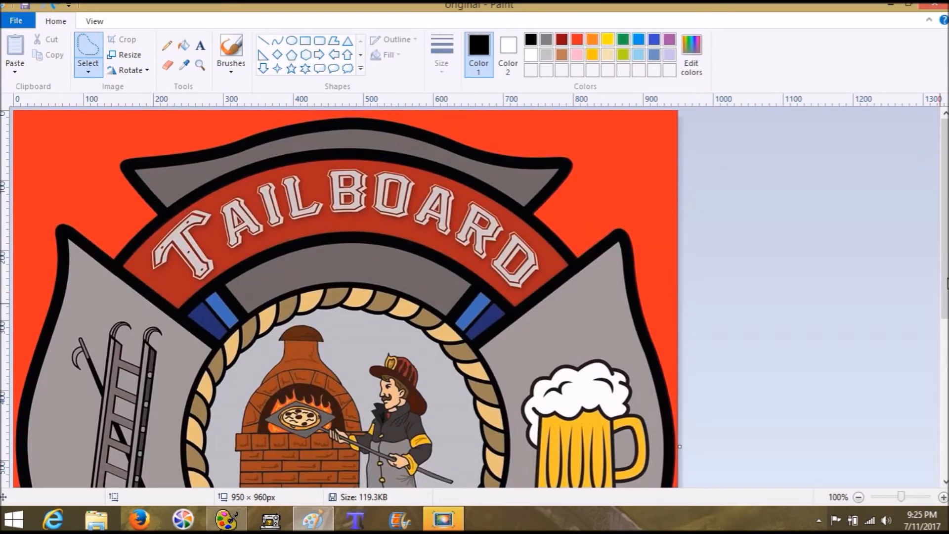
scroll(down, 3)
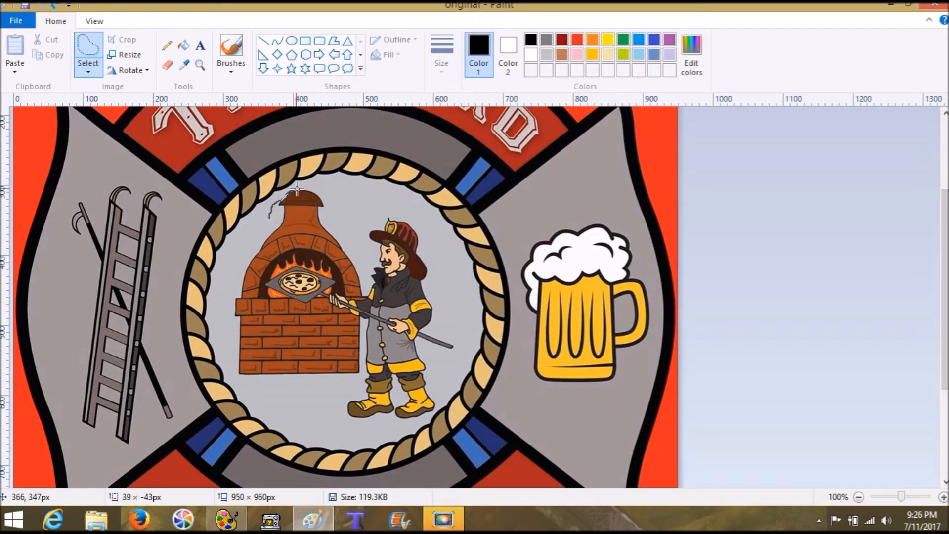
drag(294, 190, 414, 212)
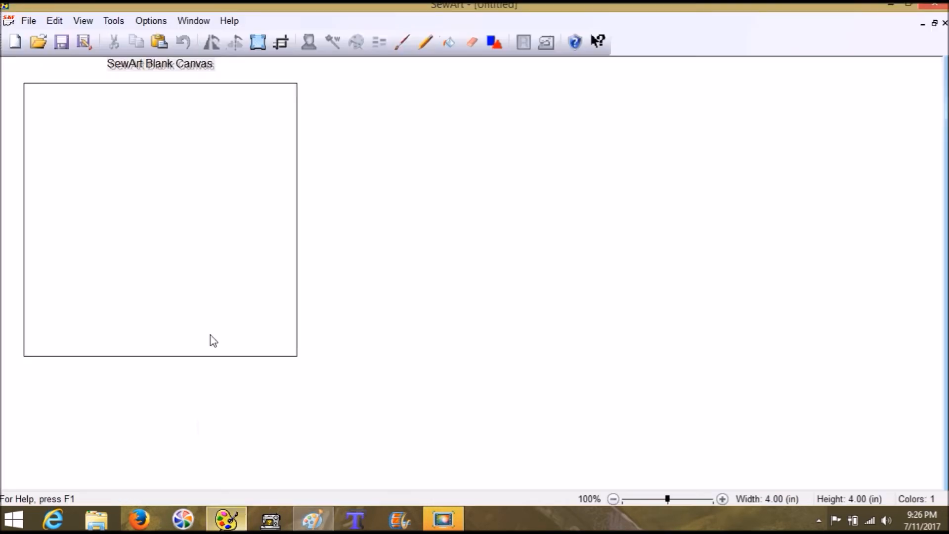
Paste the cut-out oven-and-firefighter scene into SewArt and enlarge the view to 200%.
click(54, 21)
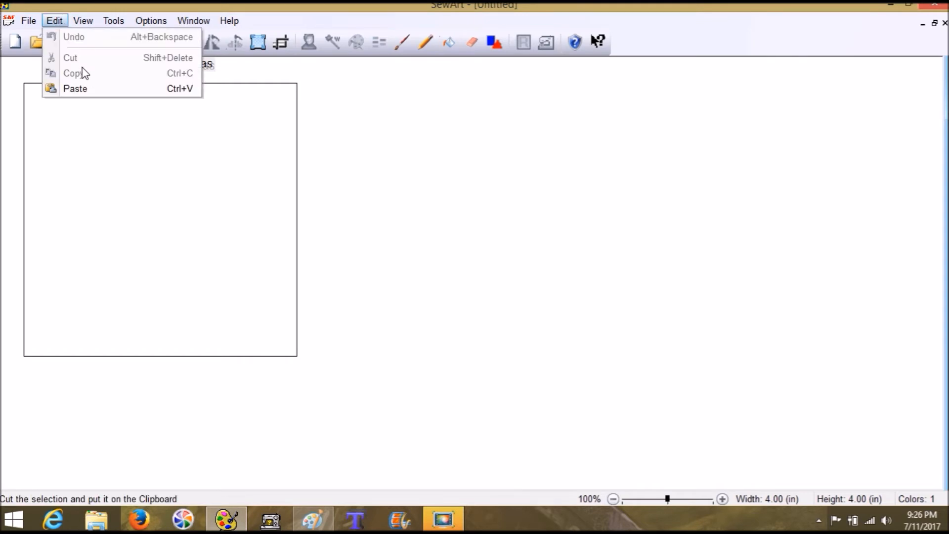
click(75, 88)
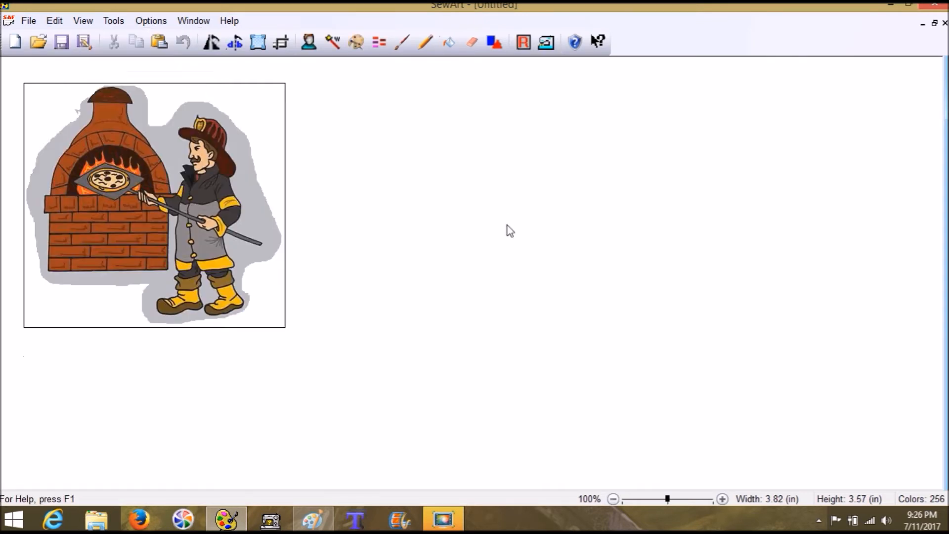
mouse_move(299, 220)
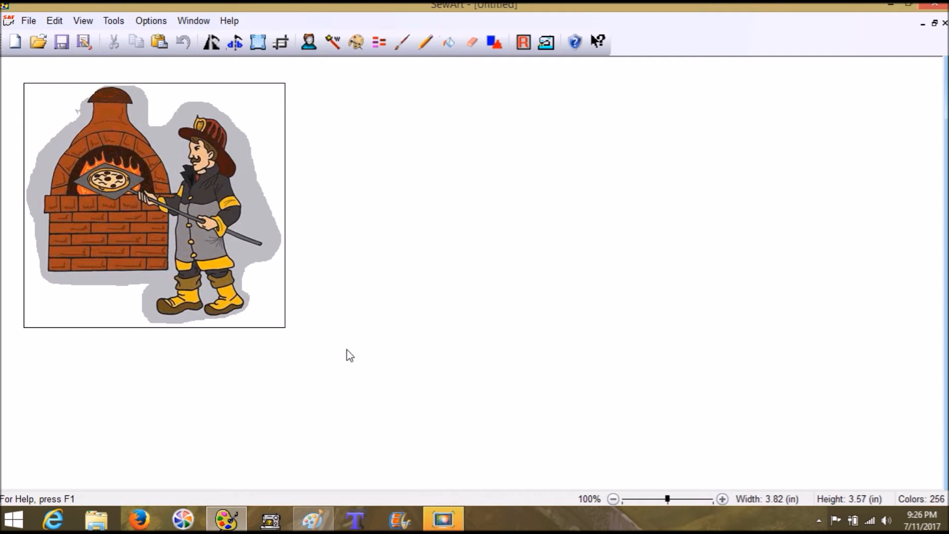
mouse_move(639, 504)
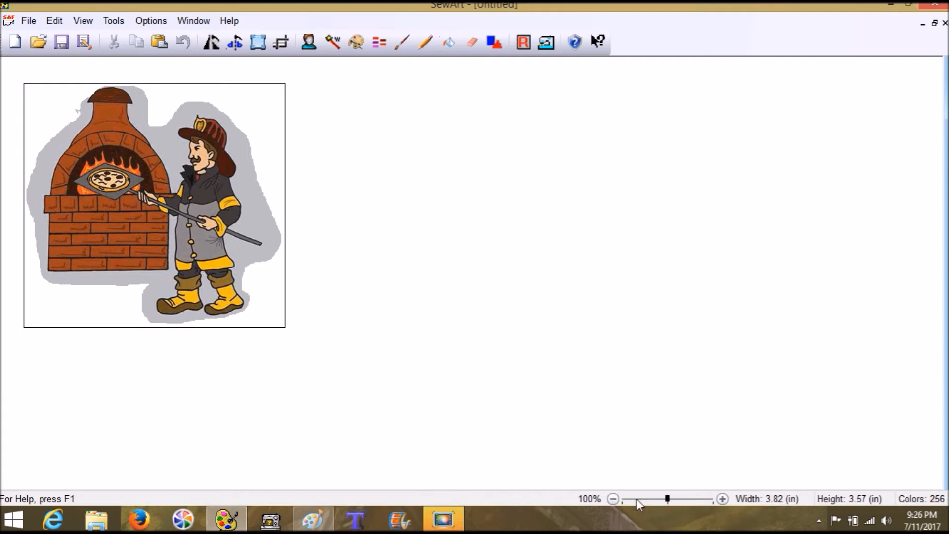
click(722, 498)
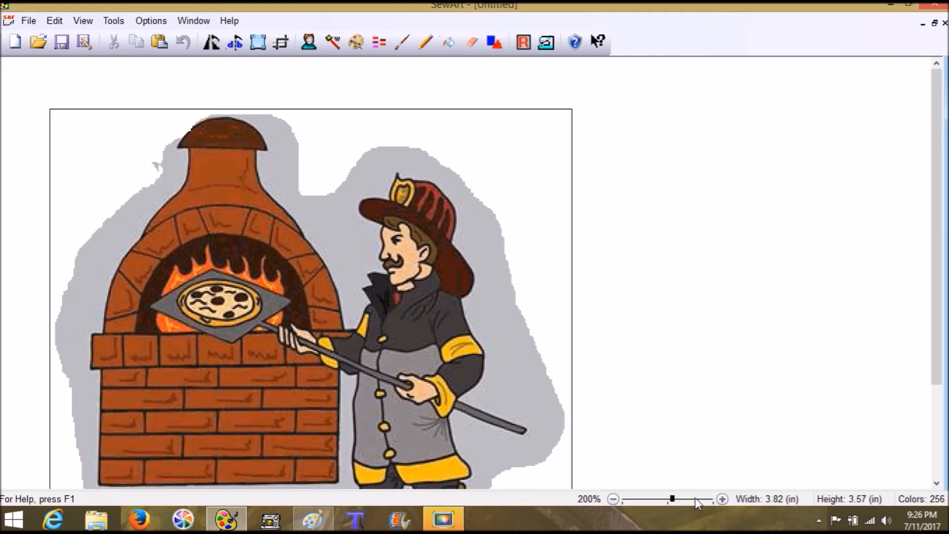
mouse_move(677, 461)
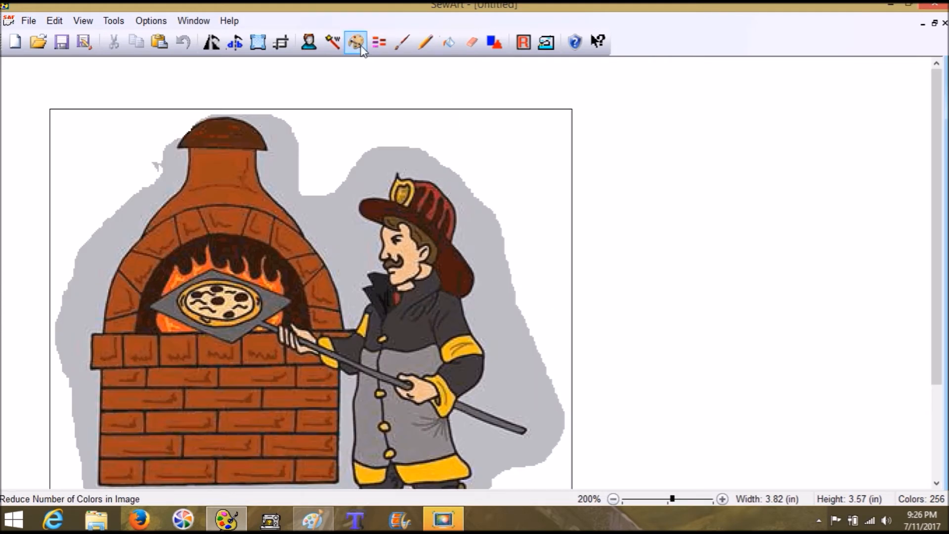
click(356, 41)
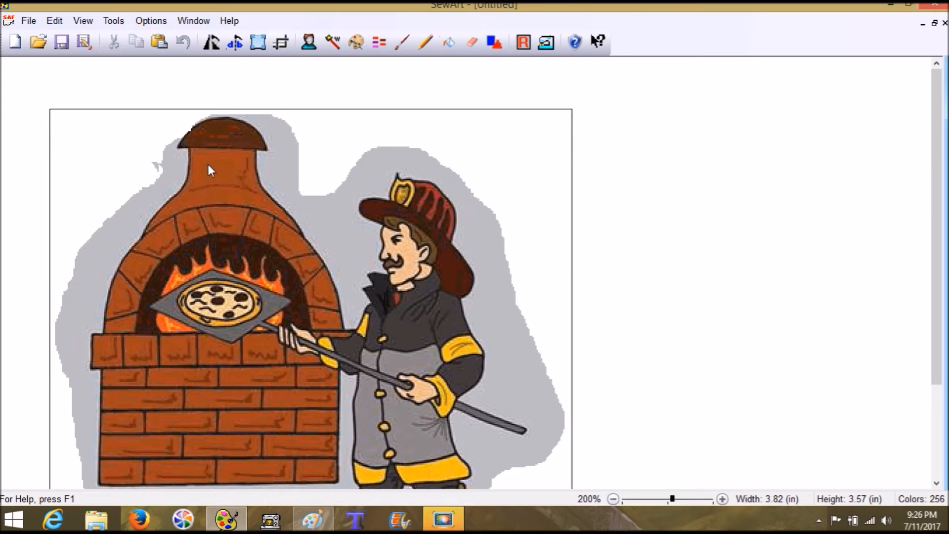
mouse_move(202, 197)
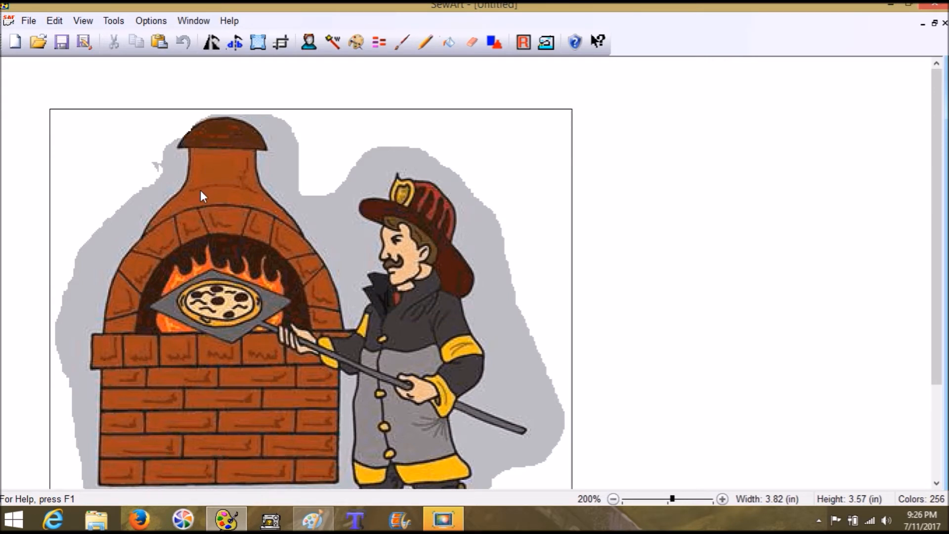
mouse_move(229, 142)
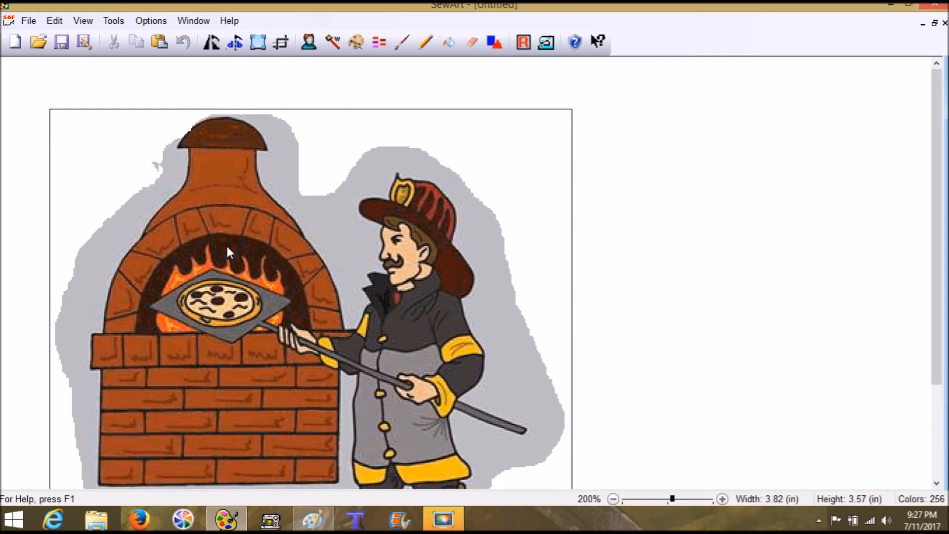
mouse_move(223, 253)
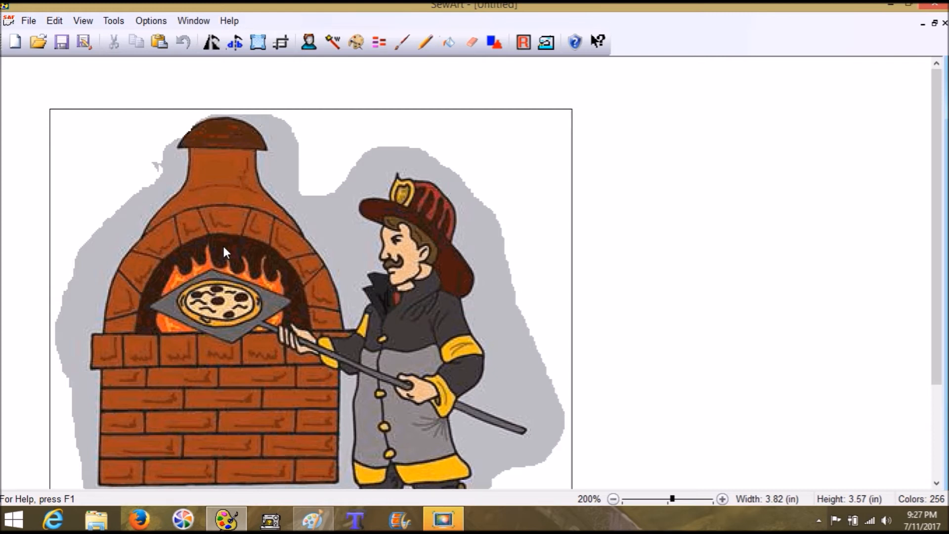
mouse_move(261, 304)
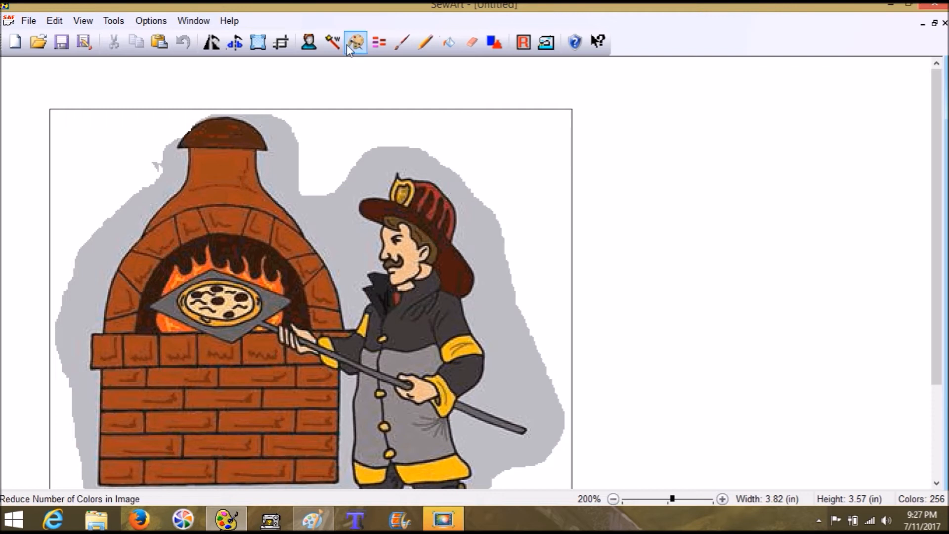
Apply Image Color Reduction to bring the image from 256 down to 97 colors.
click(356, 41)
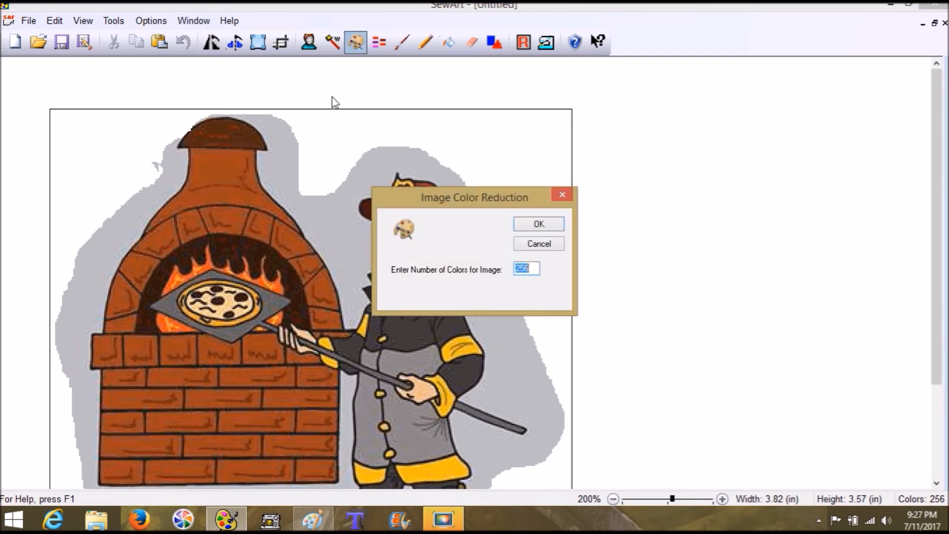
text(10)
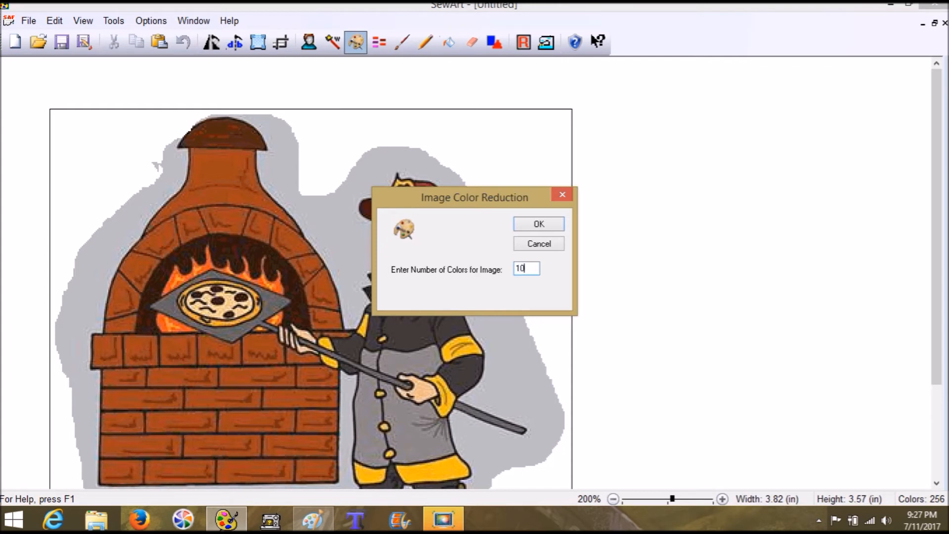
click(536, 223)
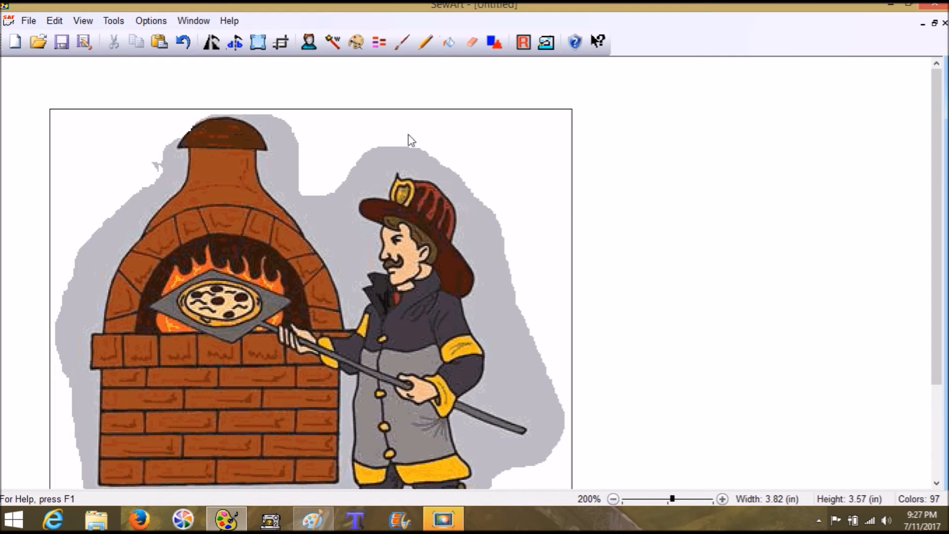
mouse_move(356, 42)
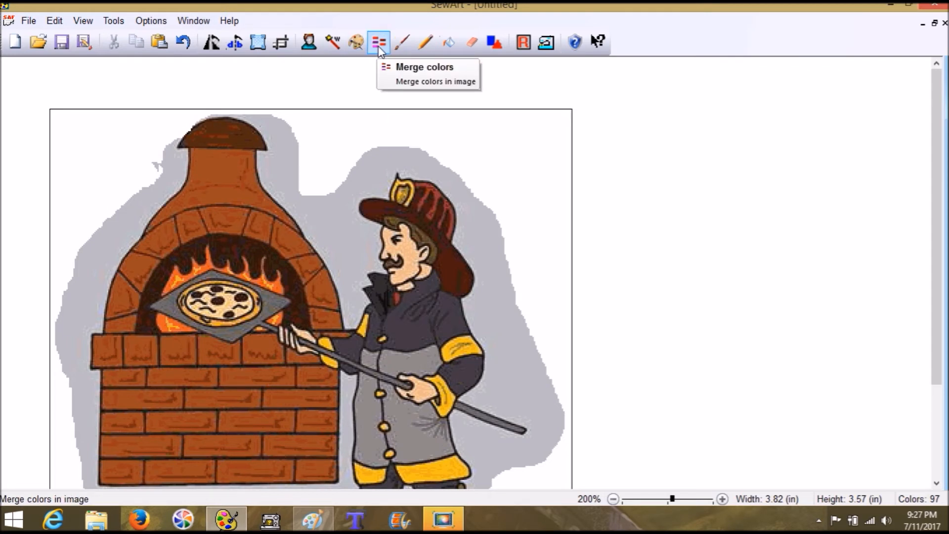
Use Merge Range to merge colors below 0.50% coverage, leaving 37 colors.
click(378, 42)
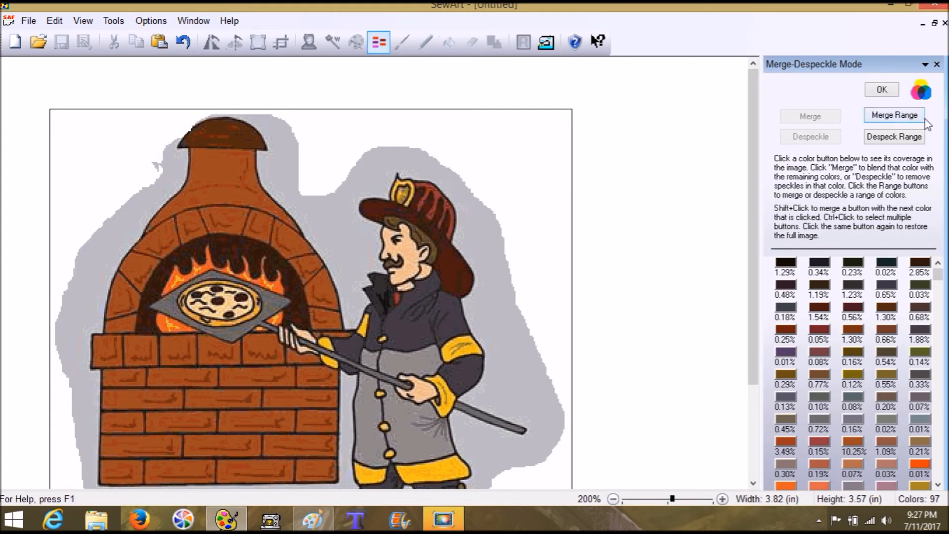
mouse_move(895, 115)
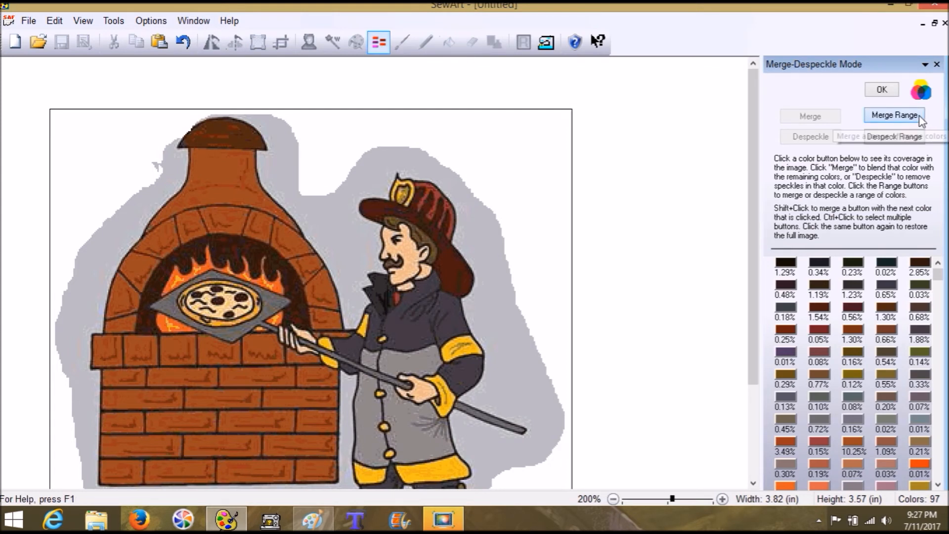
click(894, 115)
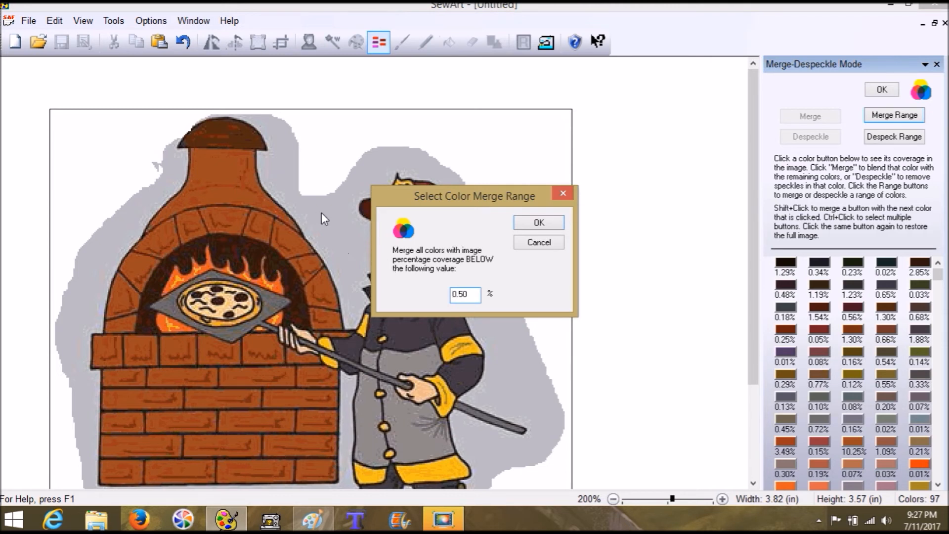
mouse_move(275, 162)
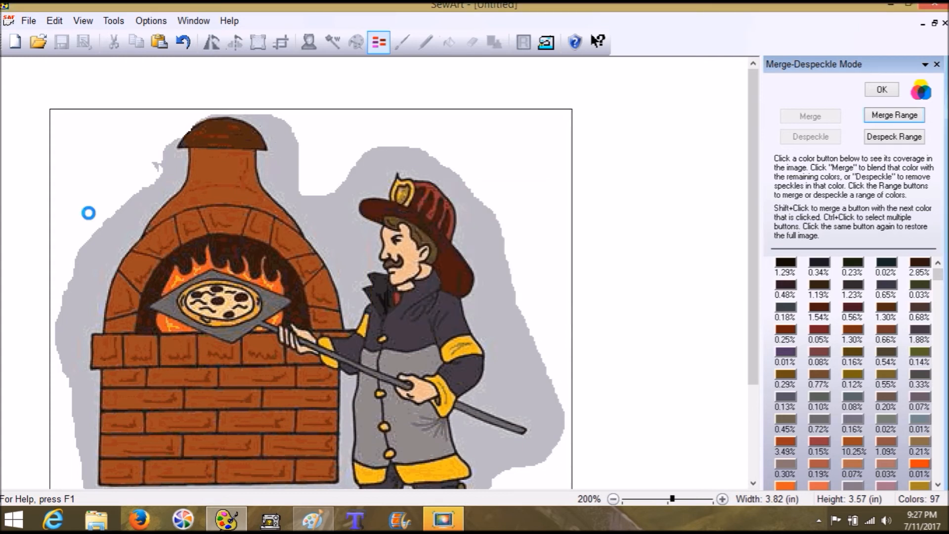
click(898, 116)
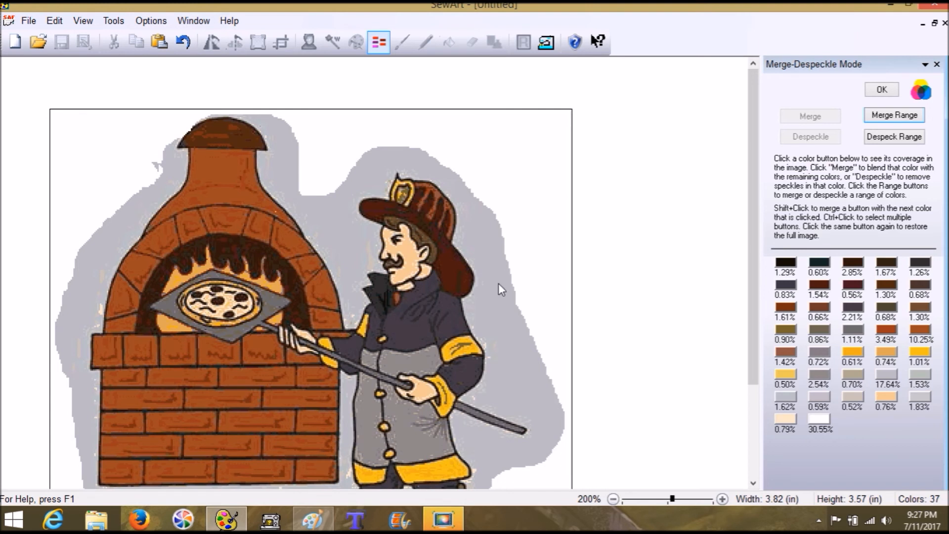
click(378, 42)
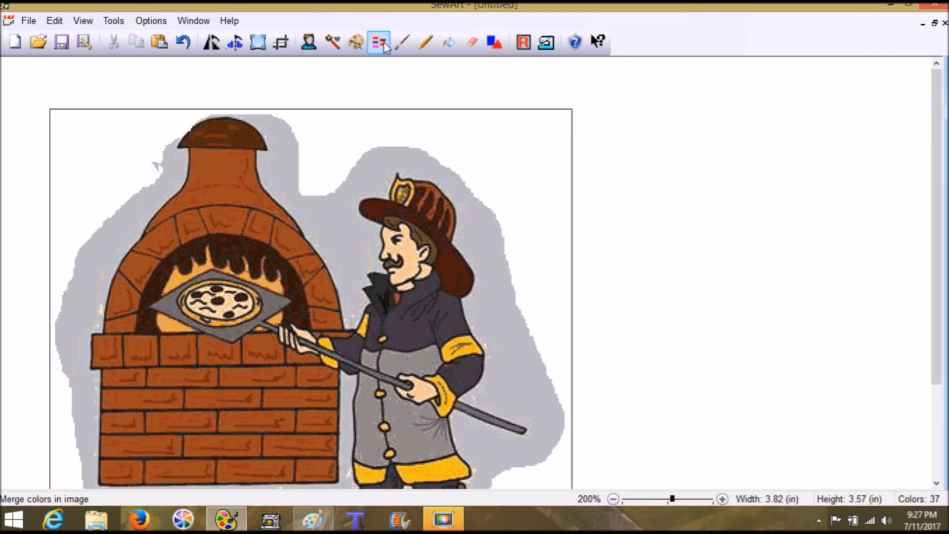
Cancel Color Reduction unchanged and reopen Merge-Despeckle Mode listing the 37 colors' coverage.
click(355, 42)
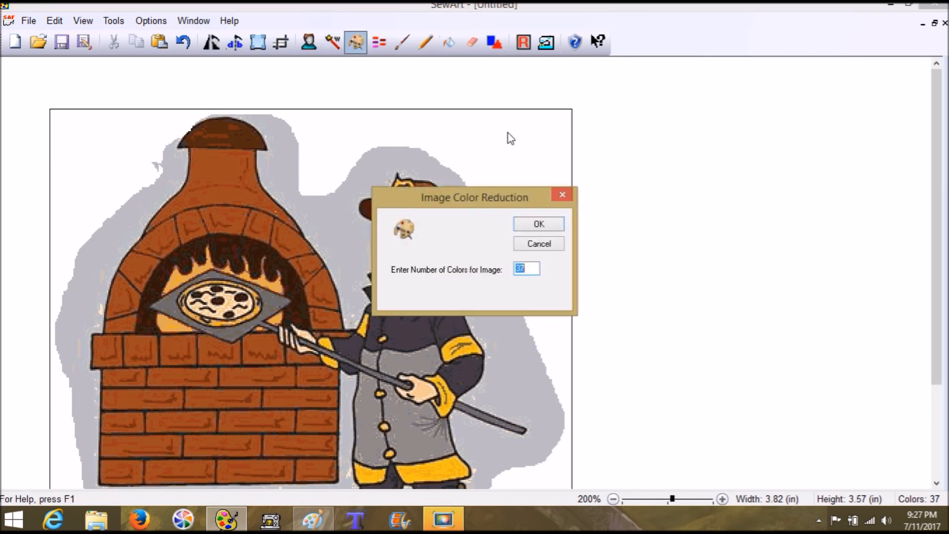
click(537, 223)
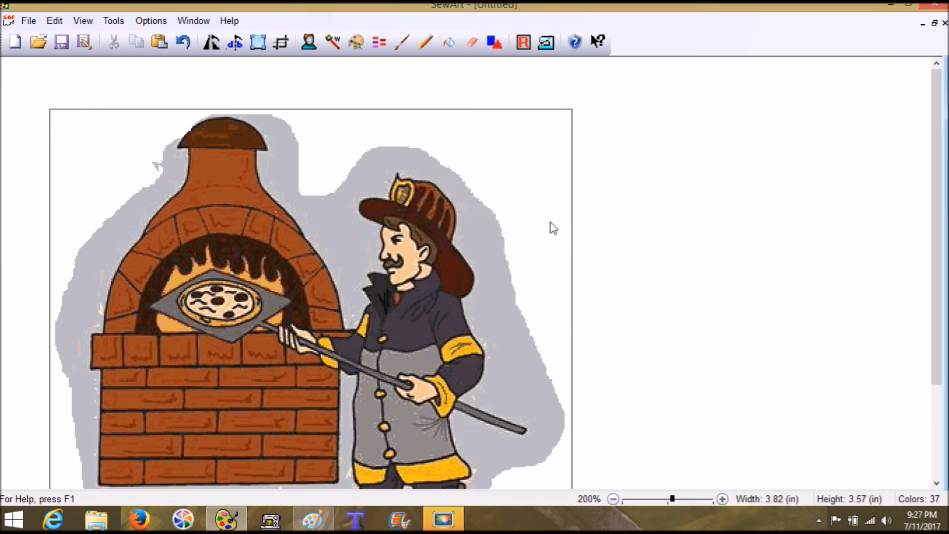
click(402, 42)
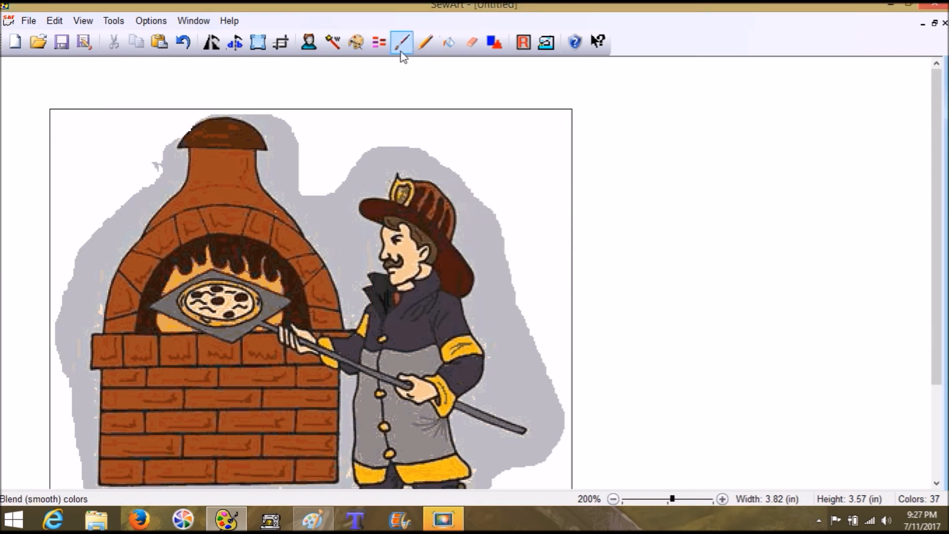
click(378, 41)
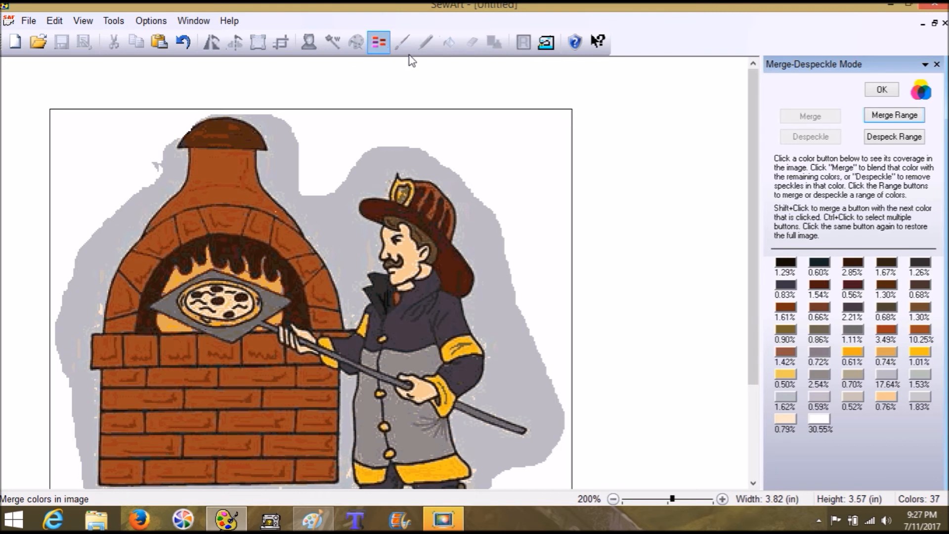
Isolate the black swatch and despeckle its stray specks, dropping coverage to 0.32%.
click(783, 263)
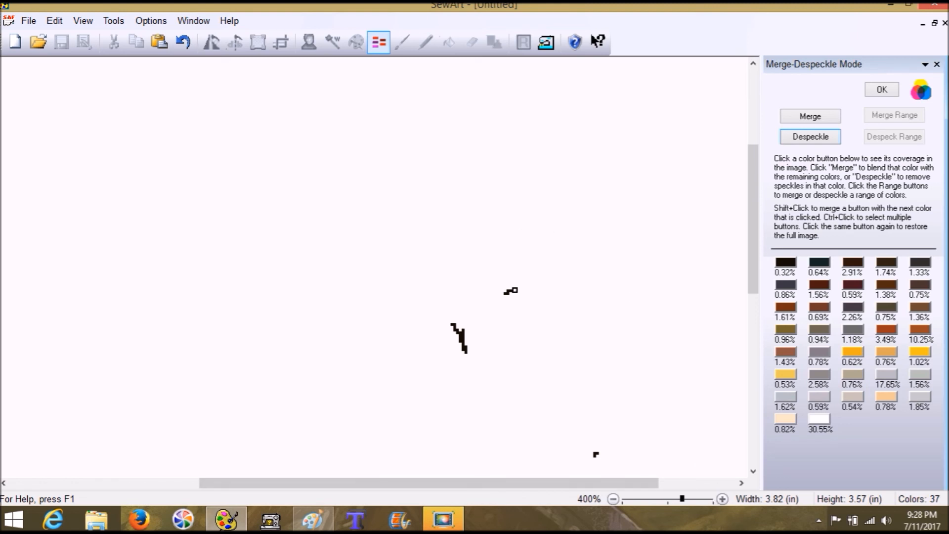
click(785, 261)
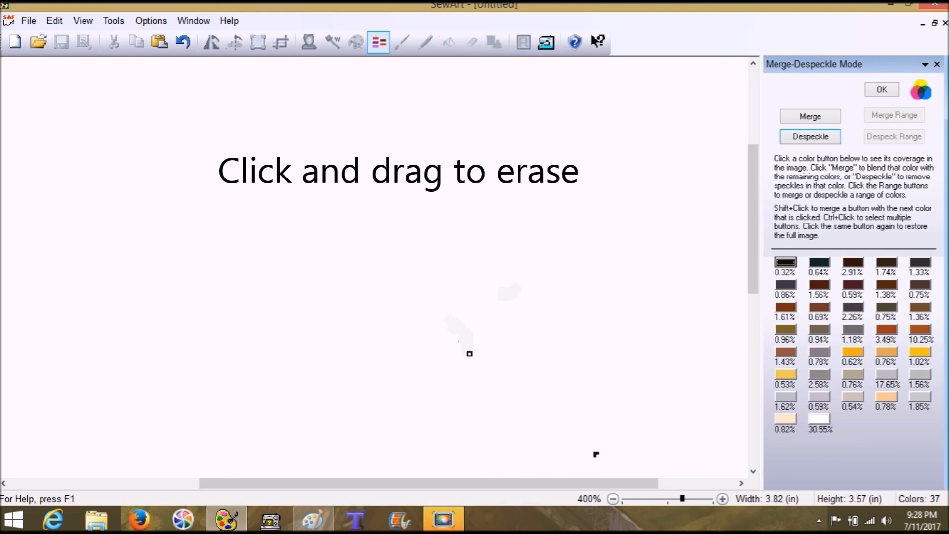